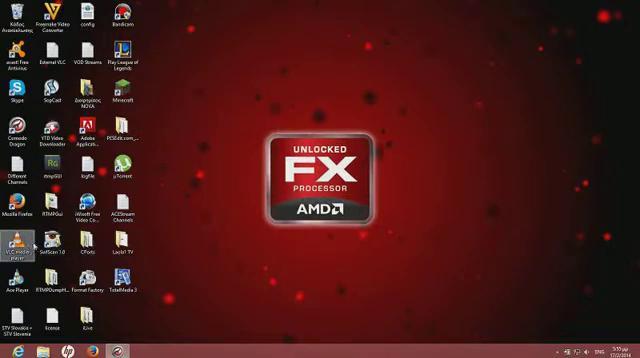
Launch VLC from the desktop icon and open Tools > Preferences.
double_click(17, 245)
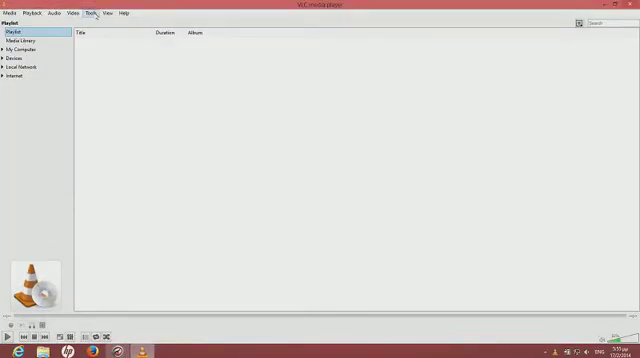
click(93, 13)
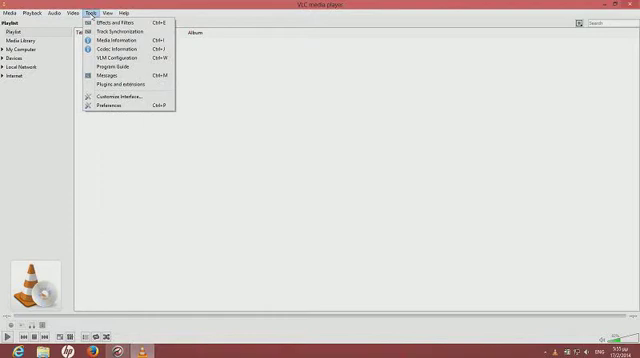
click(104, 104)
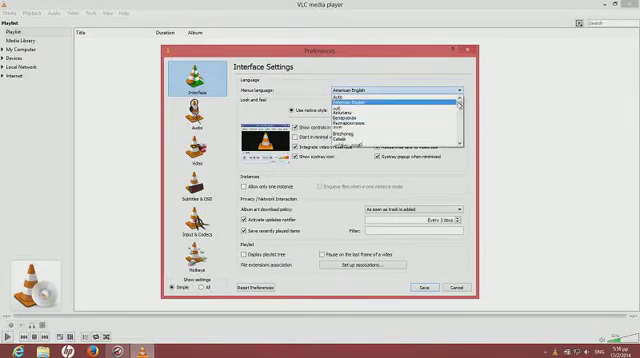
Choose Deutsch as the menu language and save the preferences.
scroll(down, 3)
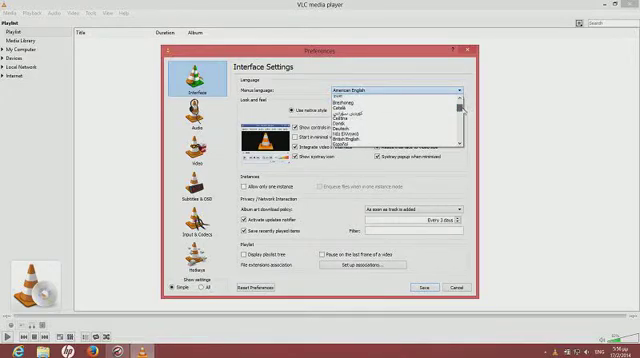
scroll(down, 3)
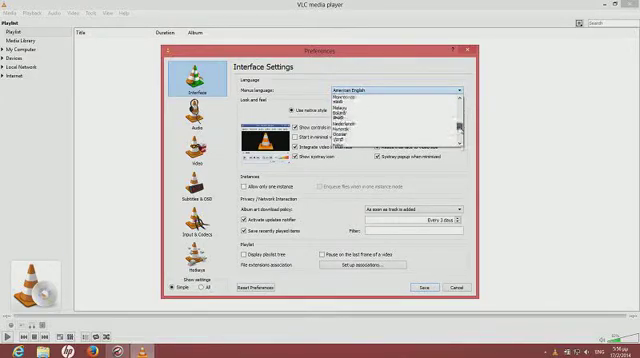
scroll(down, 3)
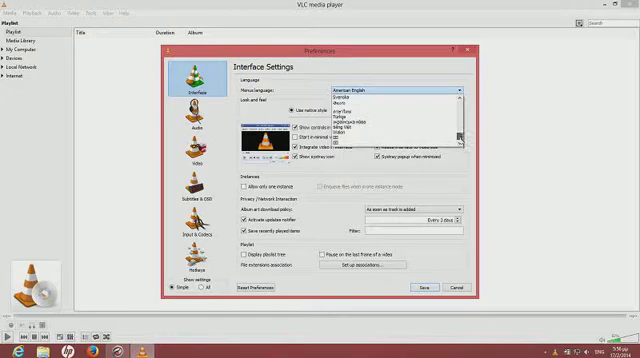
scroll(down, 3)
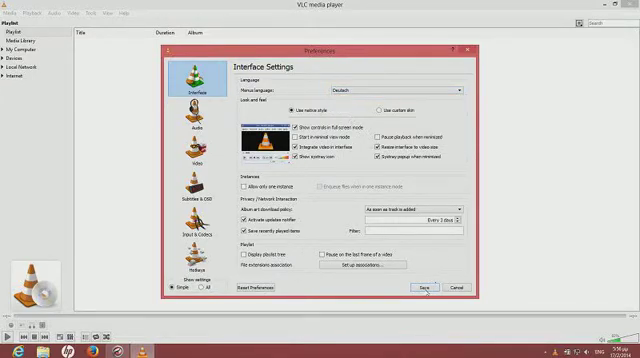
click(424, 287)
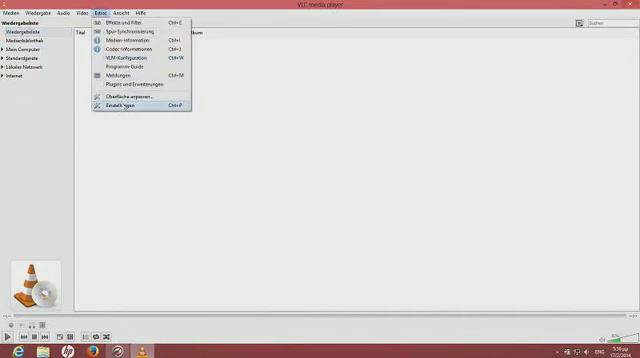
Open Extras > Einstellungen to restore American English, then close VLC.
click(120, 103)
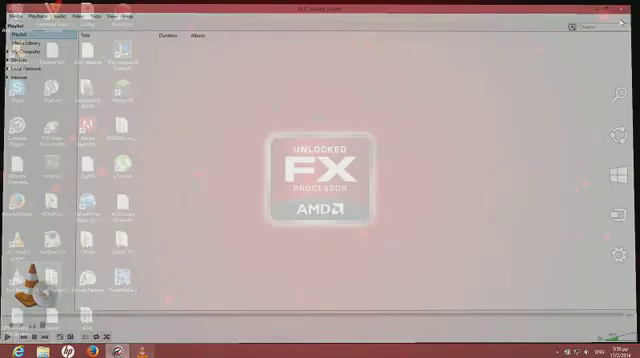
click(632, 6)
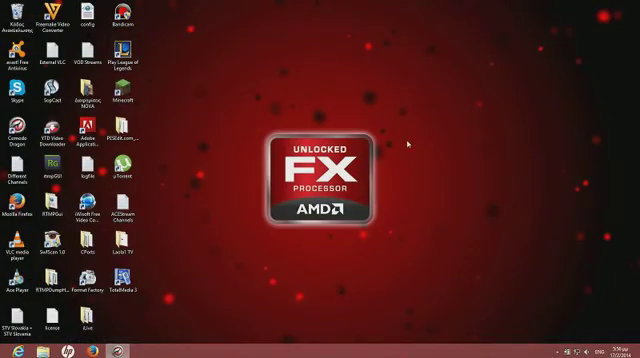